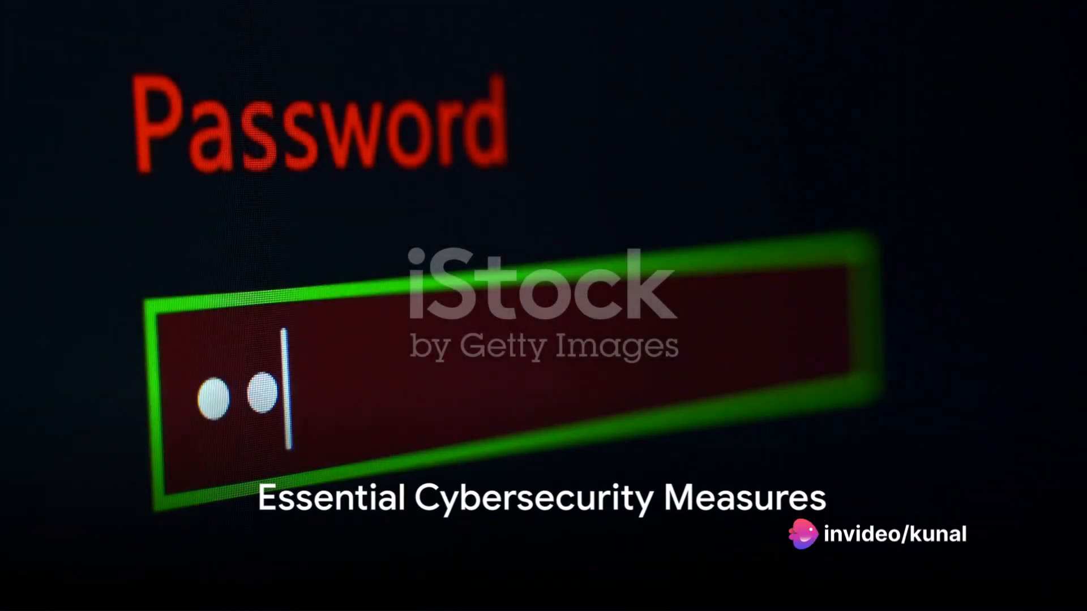
{"action": "type", "text": "password"}
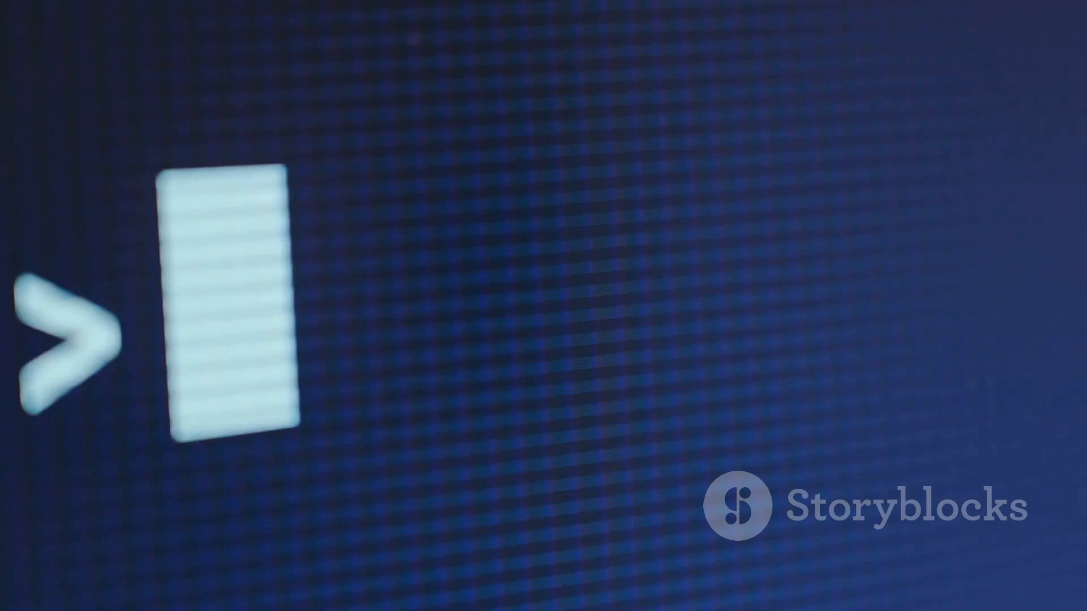
{"action": "type", "text": "PASSWORD"}
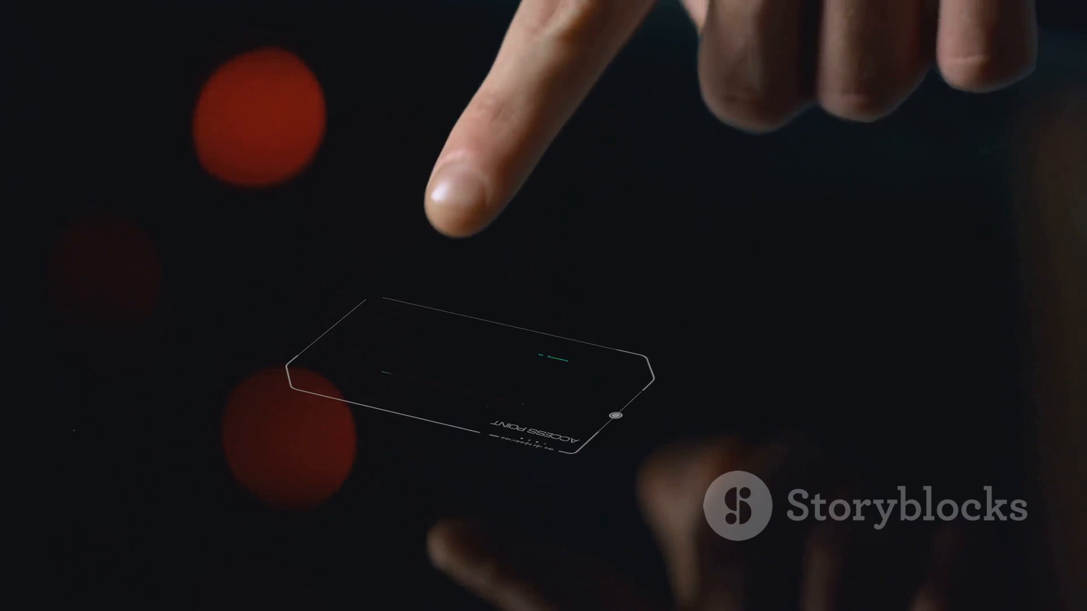
{"action": "left_click", "coordinate": [444, 375]}
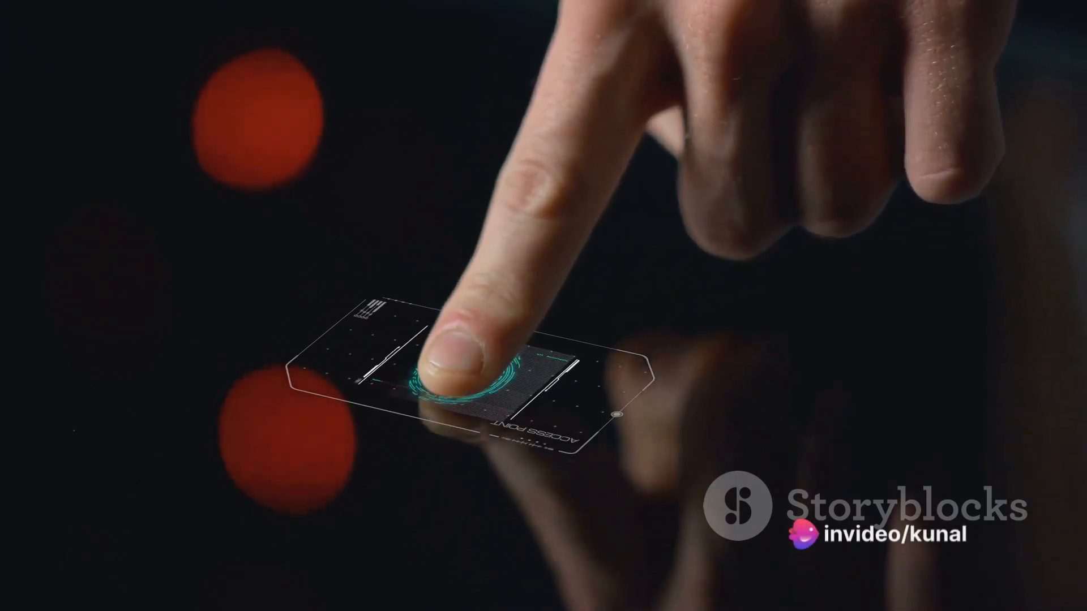